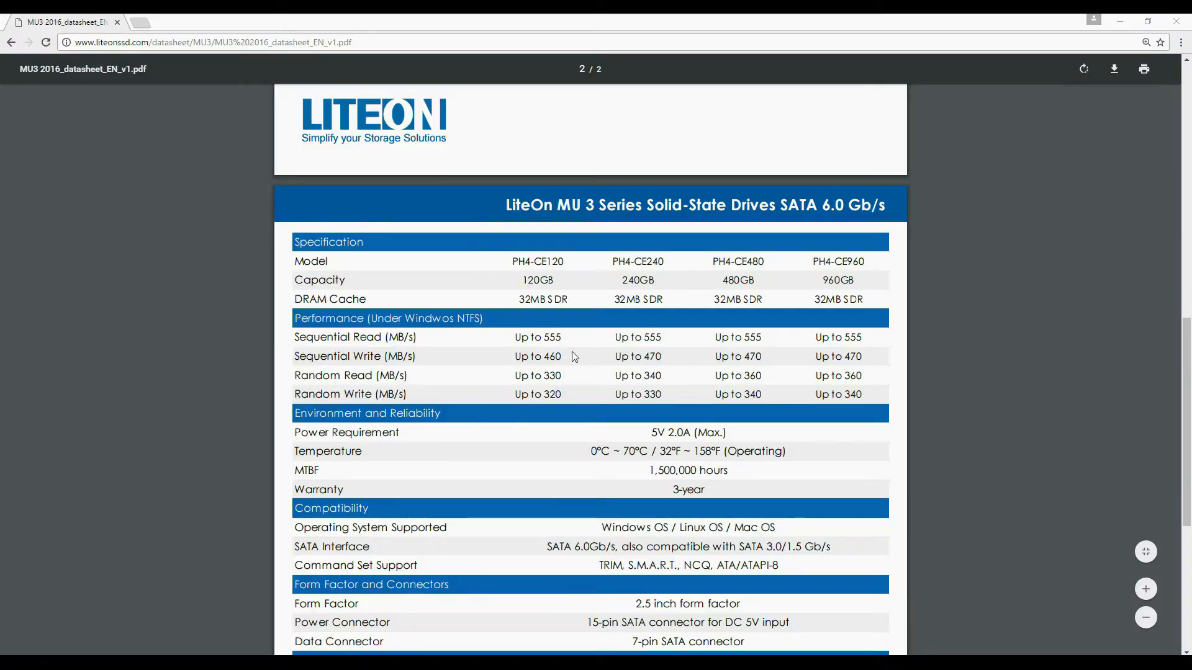
Step: Highlight the 120GB-480GB capacity figures, clear them, then scroll to the dimension and package rows
{"action": "left_click_drag", "start_coordinate": [523, 279], "coordinate": [754, 279]}
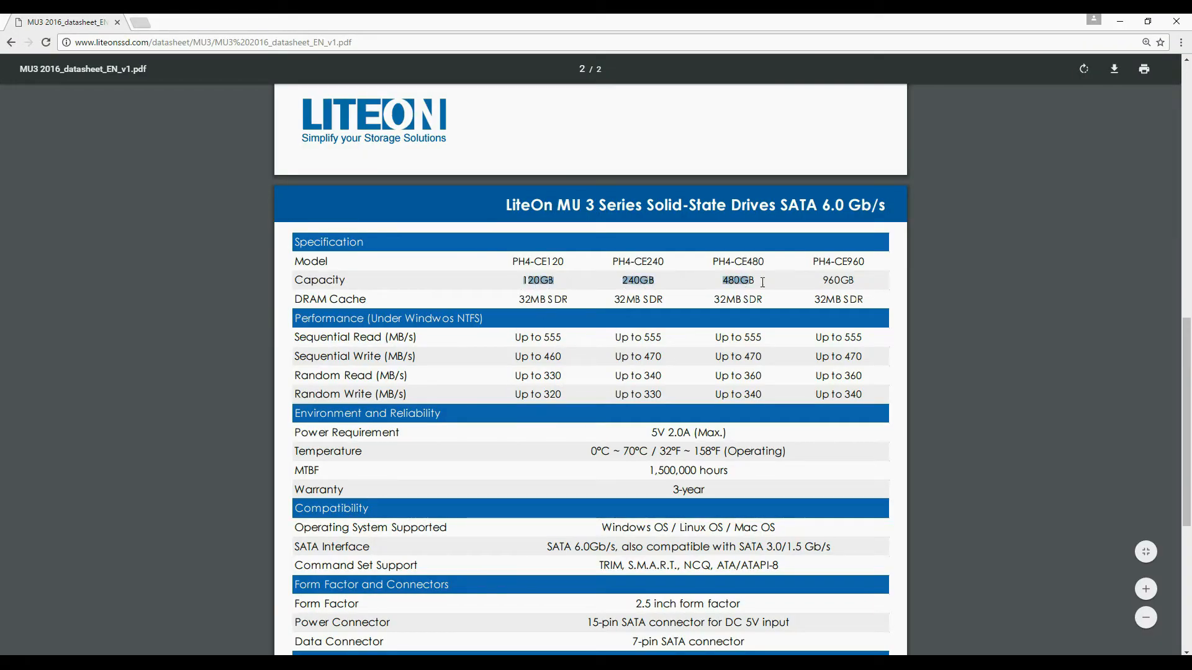
{"action": "left_click", "coordinate": [895, 286]}
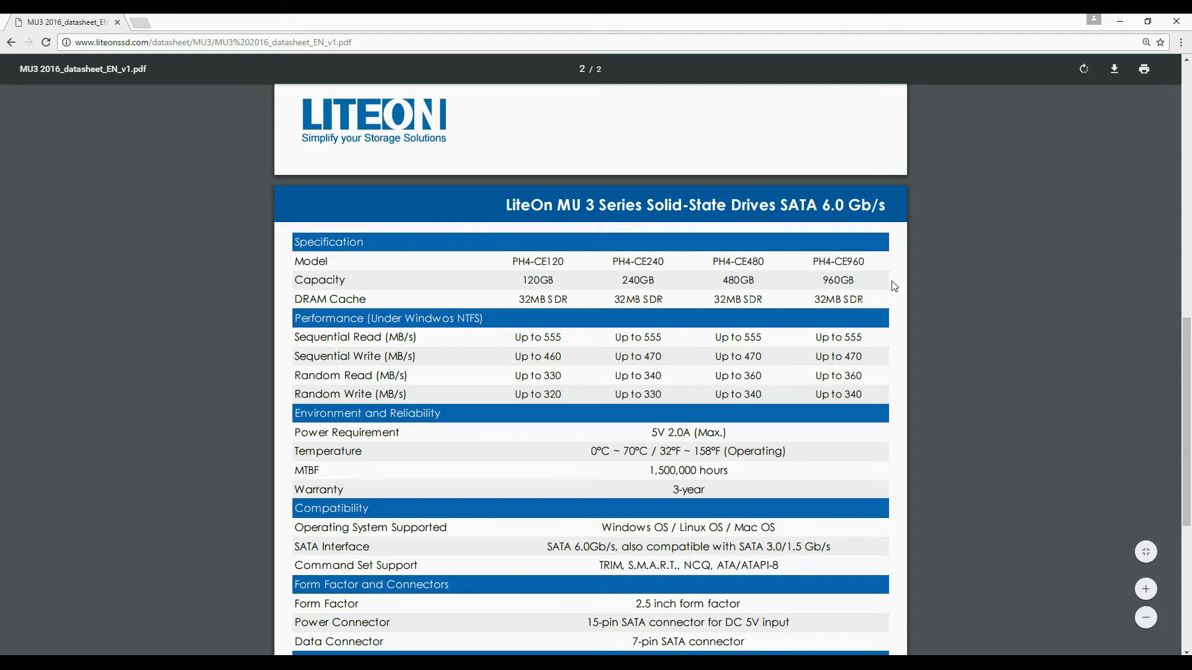
{"action": "left_click_drag", "start_coordinate": [513, 262], "coordinate": [541, 262]}
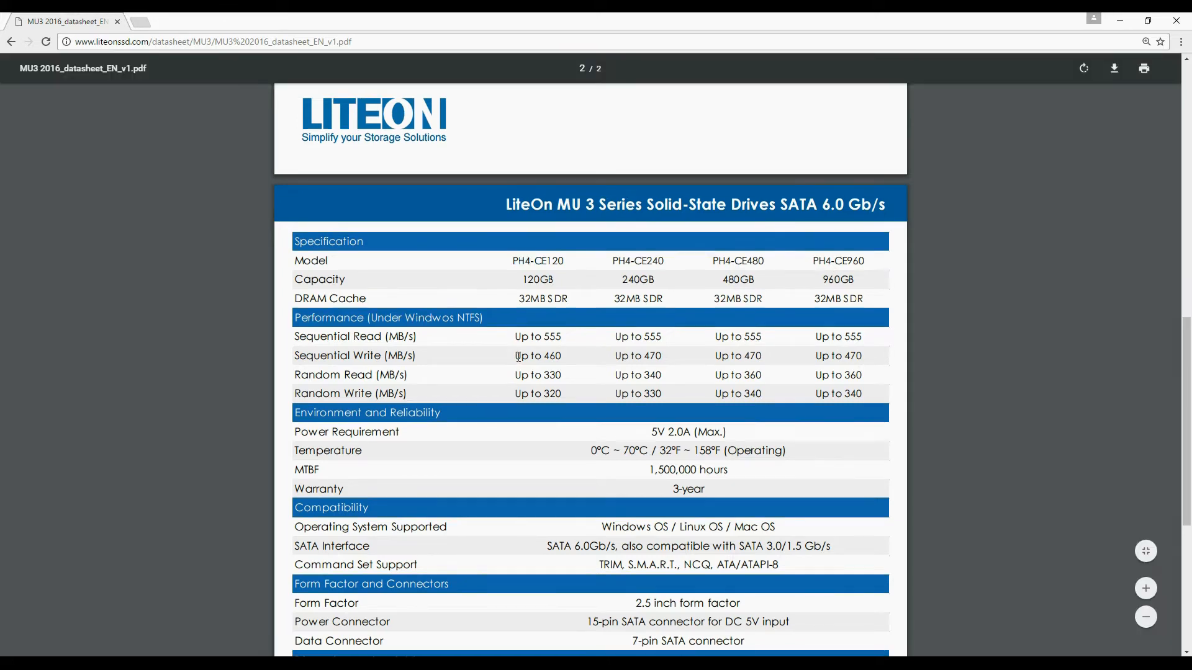
{"action": "left_click_drag", "start_coordinate": [519, 298], "coordinate": [638, 298]}
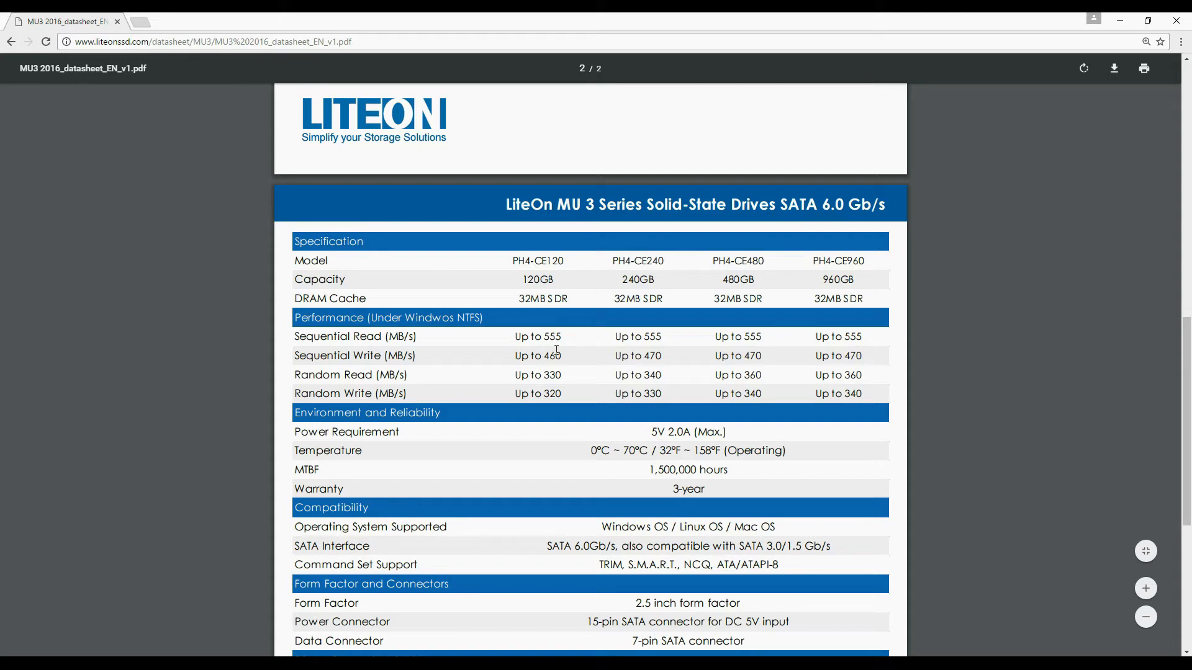
{"action": "mouse_move", "coordinate": [655, 387]}
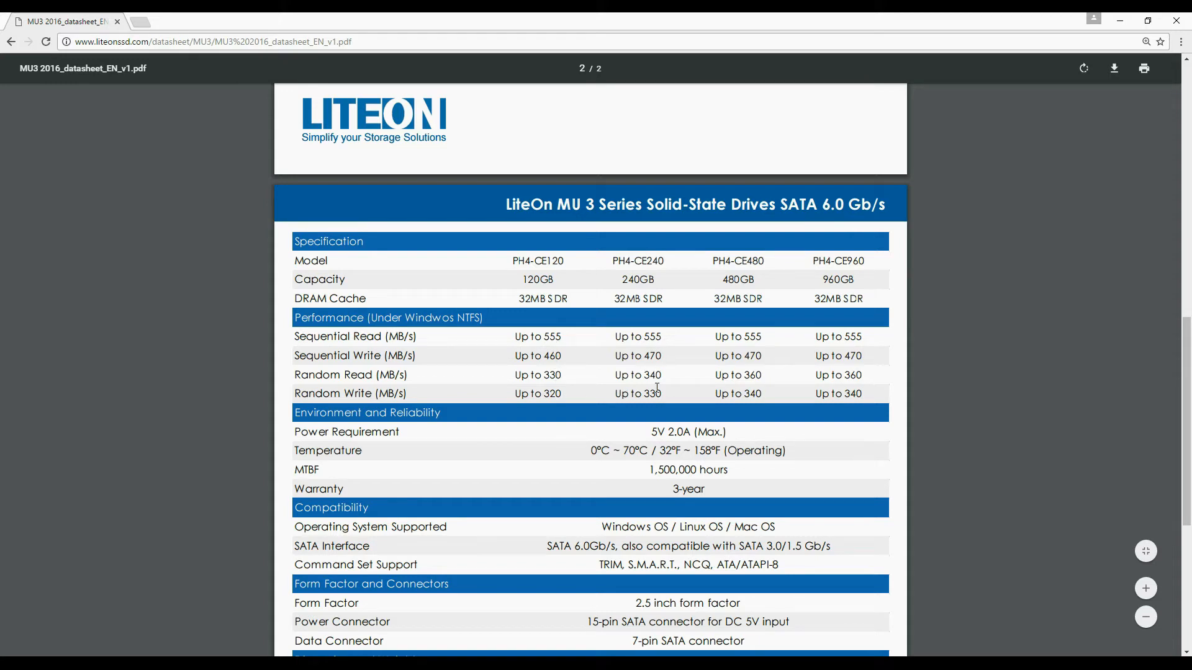
{"action": "scroll", "scroll_direction": "down", "scroll_amount": 3}
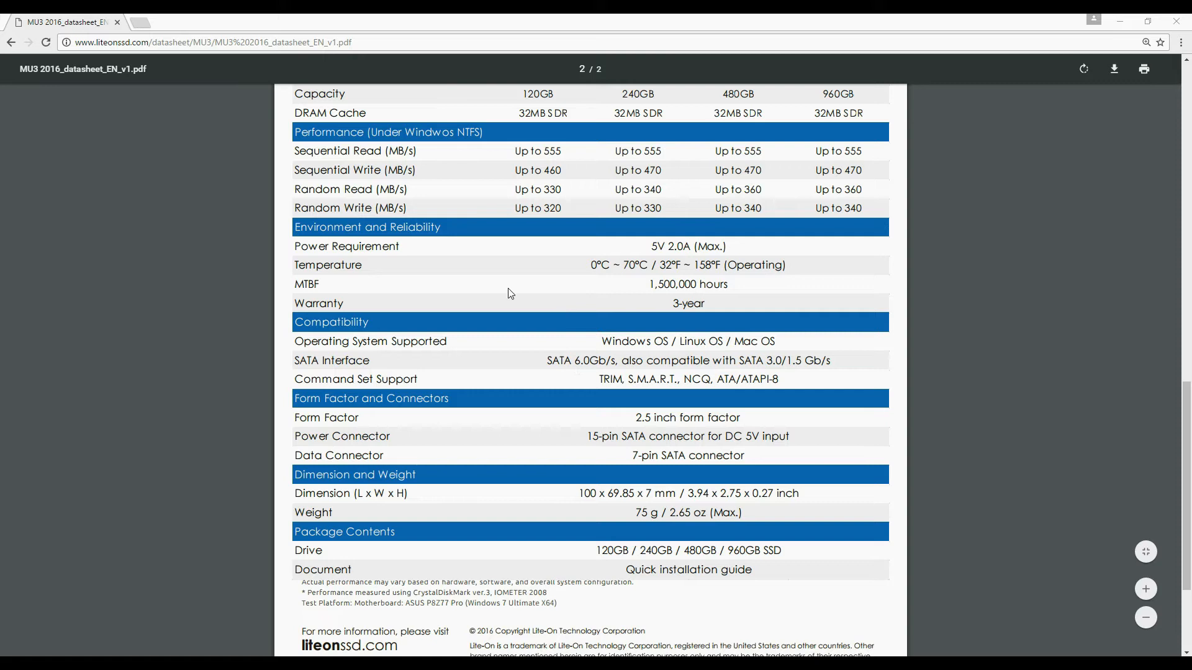
{"action": "double_click", "coordinate": [307, 283]}
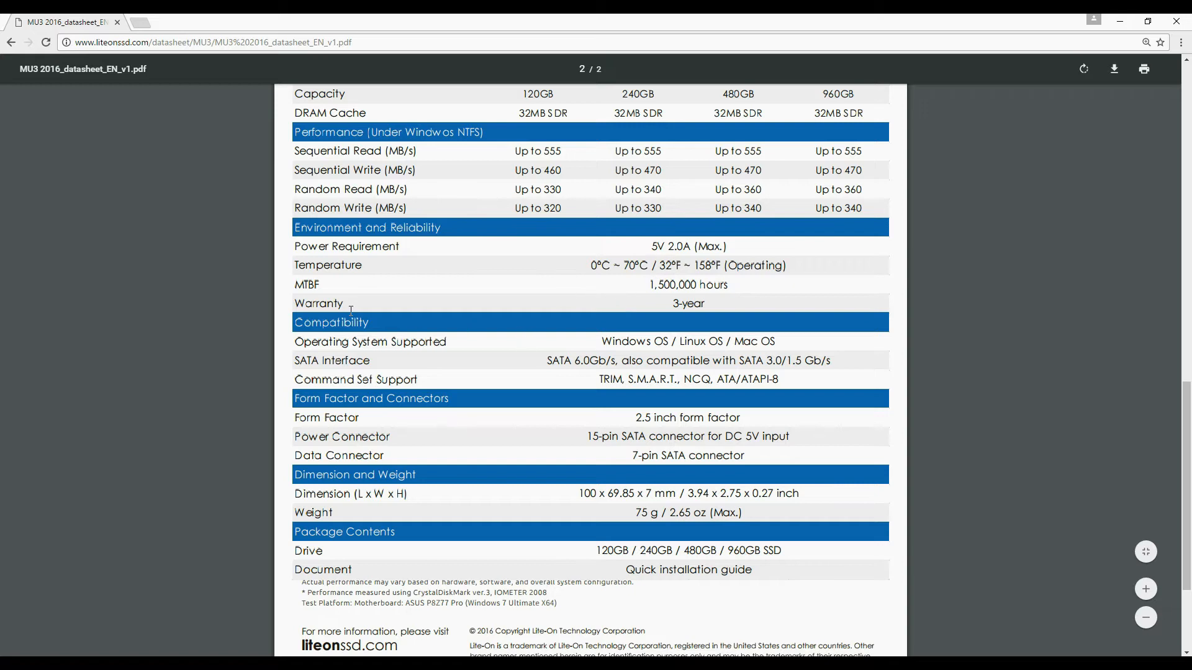
{"action": "mouse_move", "coordinate": [512, 309]}
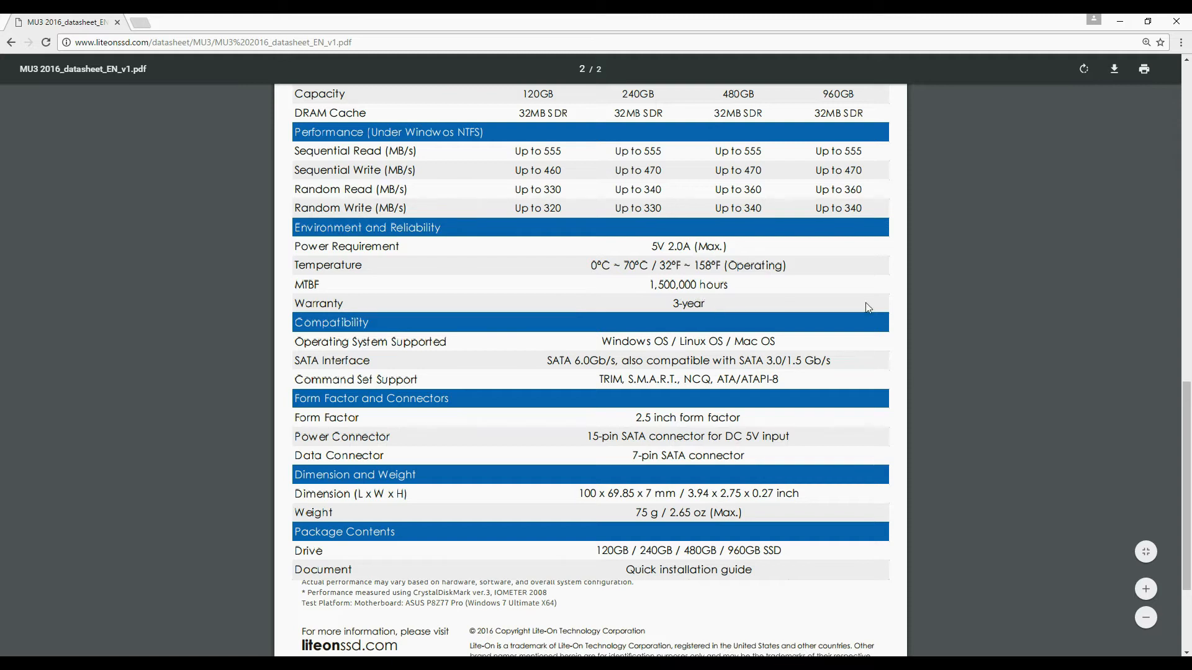
{"action": "mouse_move", "coordinate": [443, 372]}
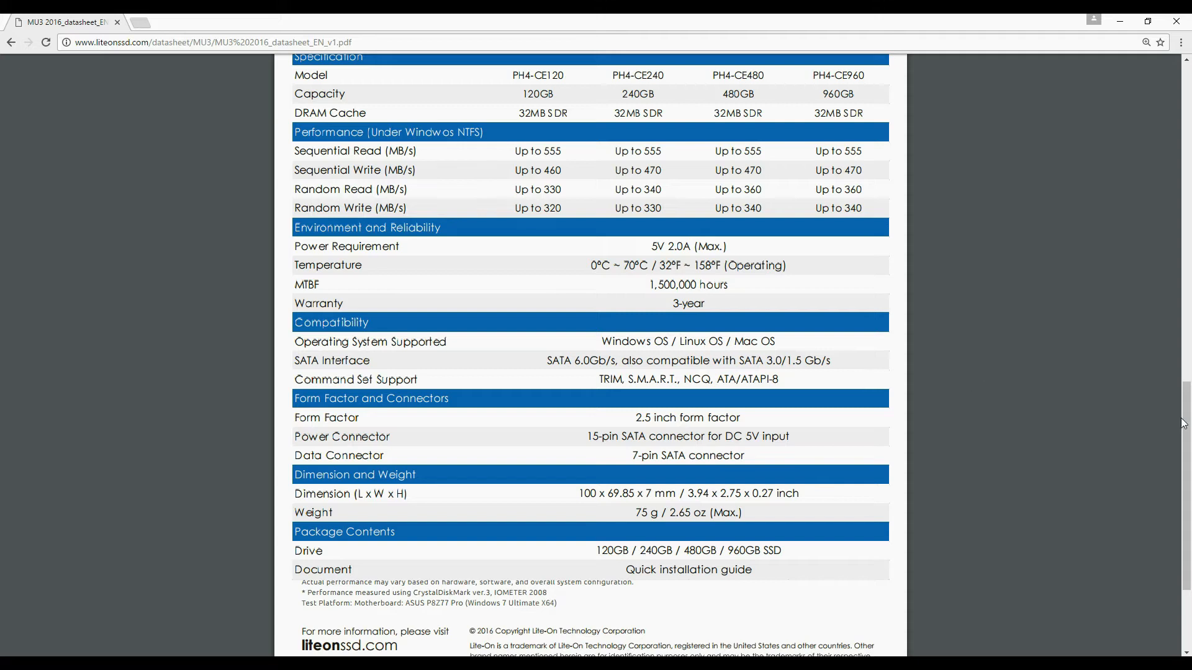
{"action": "scroll", "scroll_direction": "down", "scroll_amount": 3}
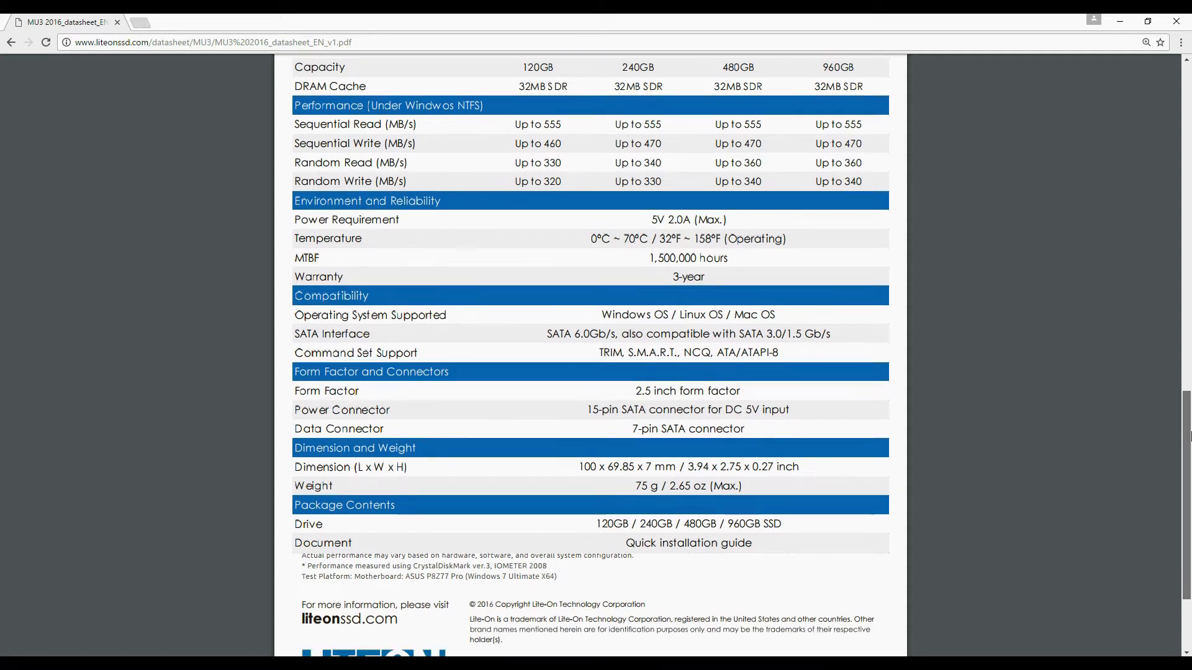
{"action": "scroll", "scroll_direction": "down", "scroll_amount": 3}
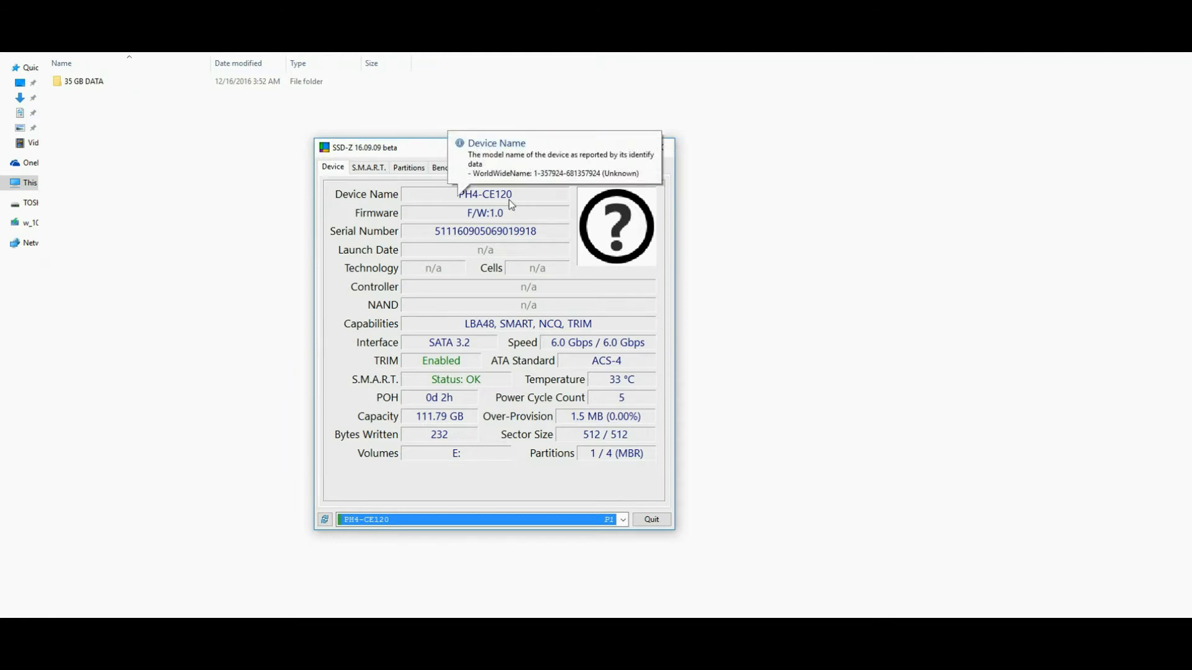
{"action": "mouse_move", "coordinate": [459, 275]}
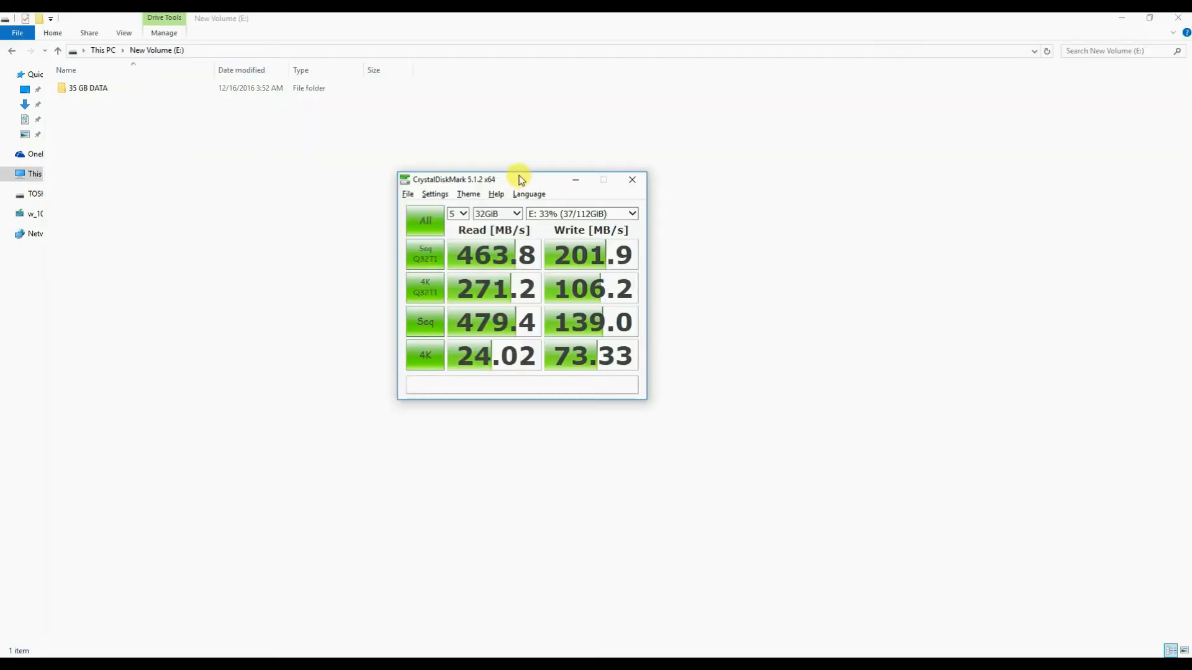
{"action": "mouse_move", "coordinate": [529, 185]}
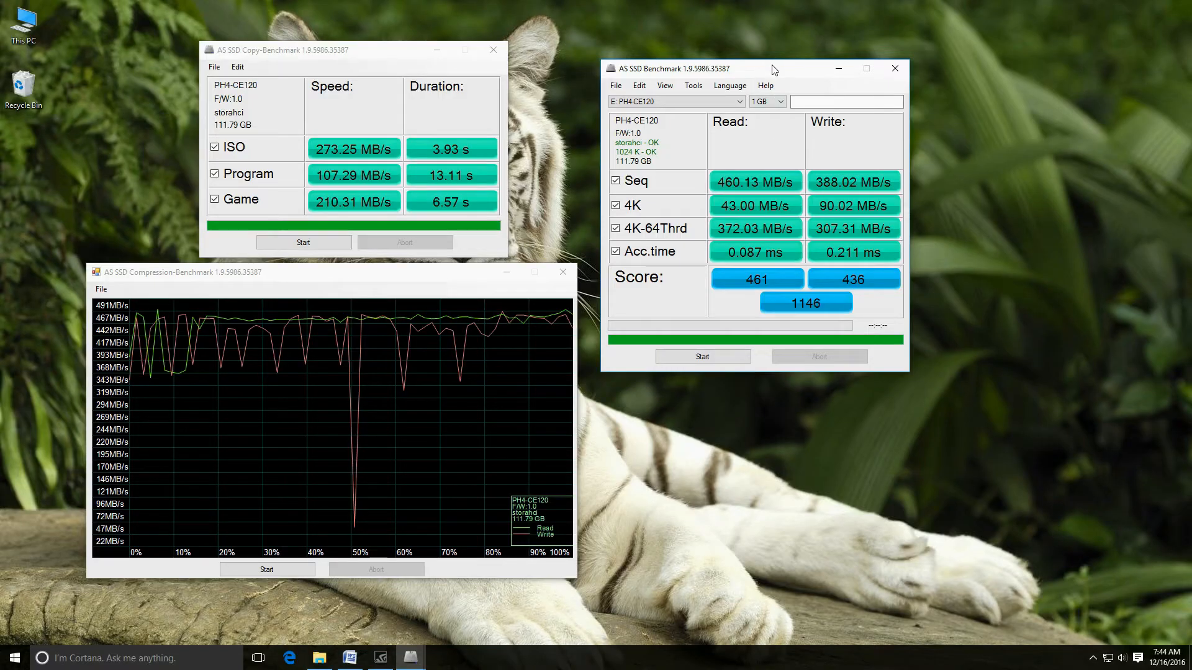
{"action": "mouse_move", "coordinate": [962, 160]}
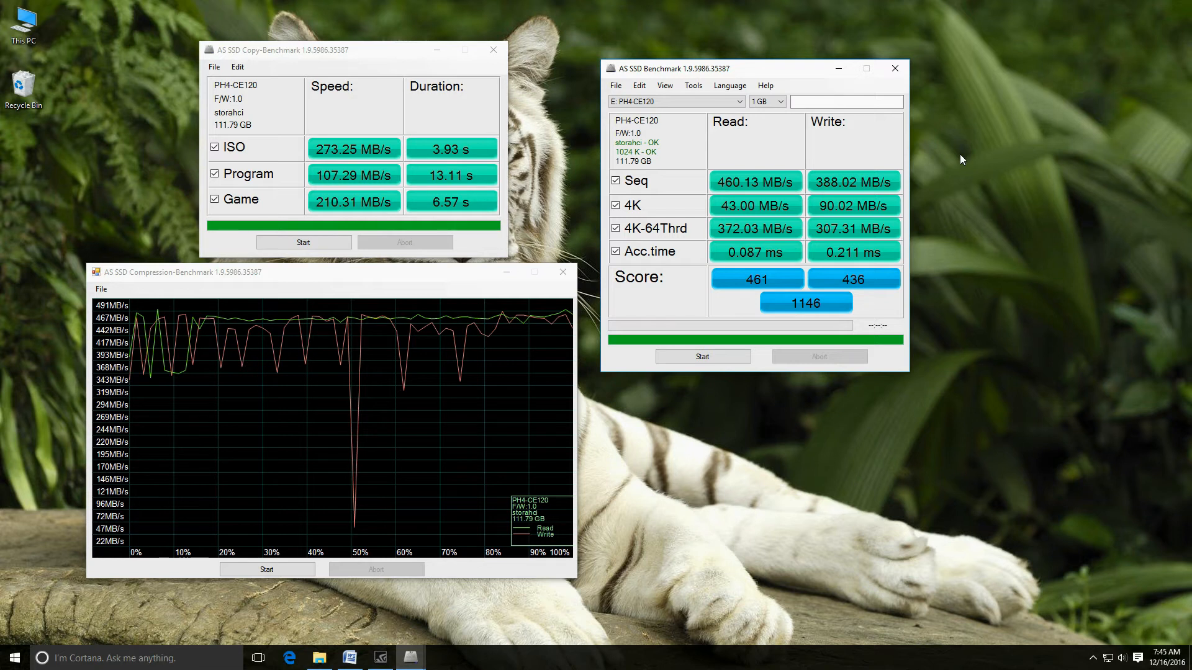
{"action": "mouse_move", "coordinate": [972, 160]}
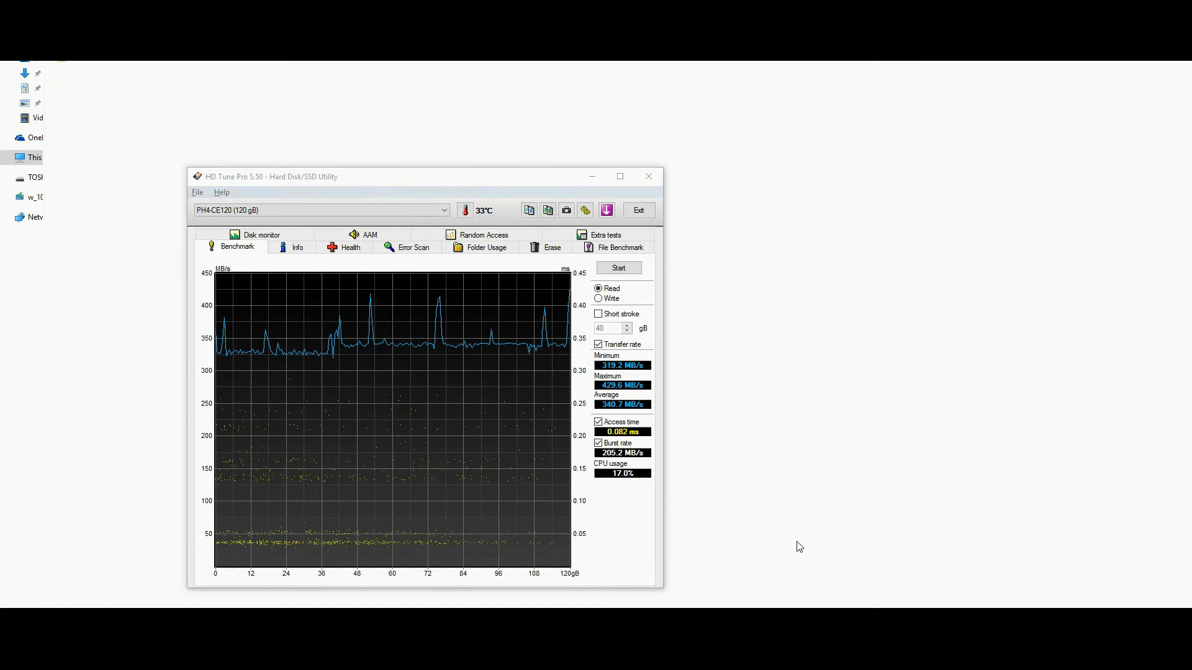
Step: Move the HD Tune Pro results window slightly higher on screen
{"action": "left_click_drag", "start_coordinate": [411, 176], "coordinate": [411, 140]}
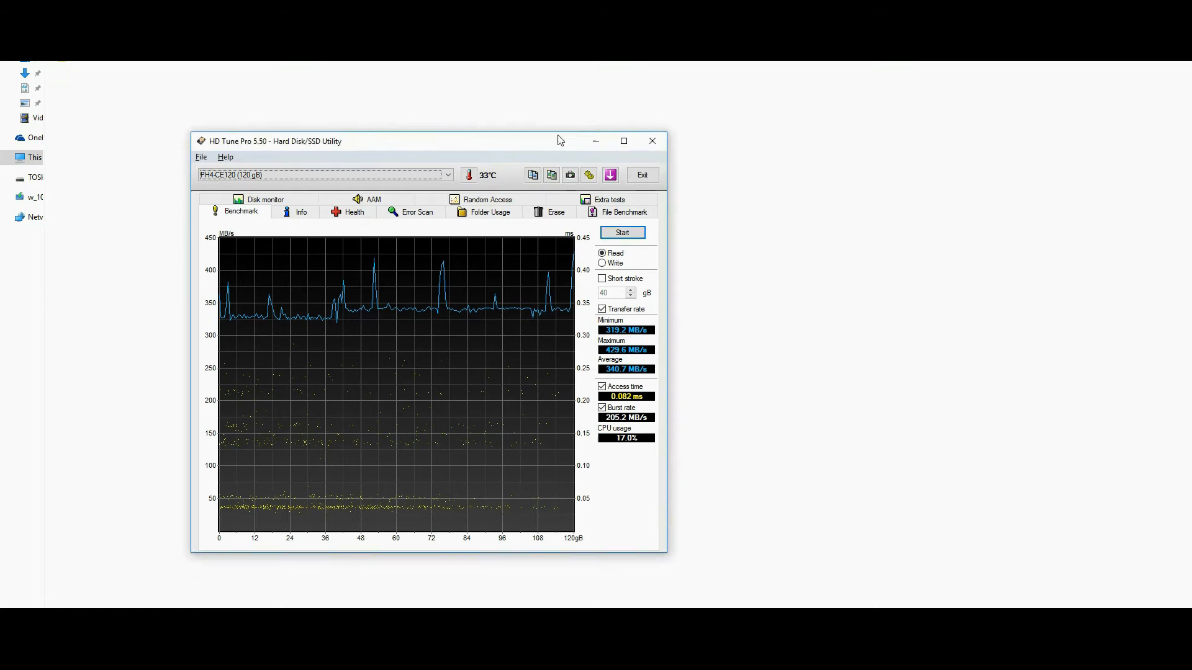